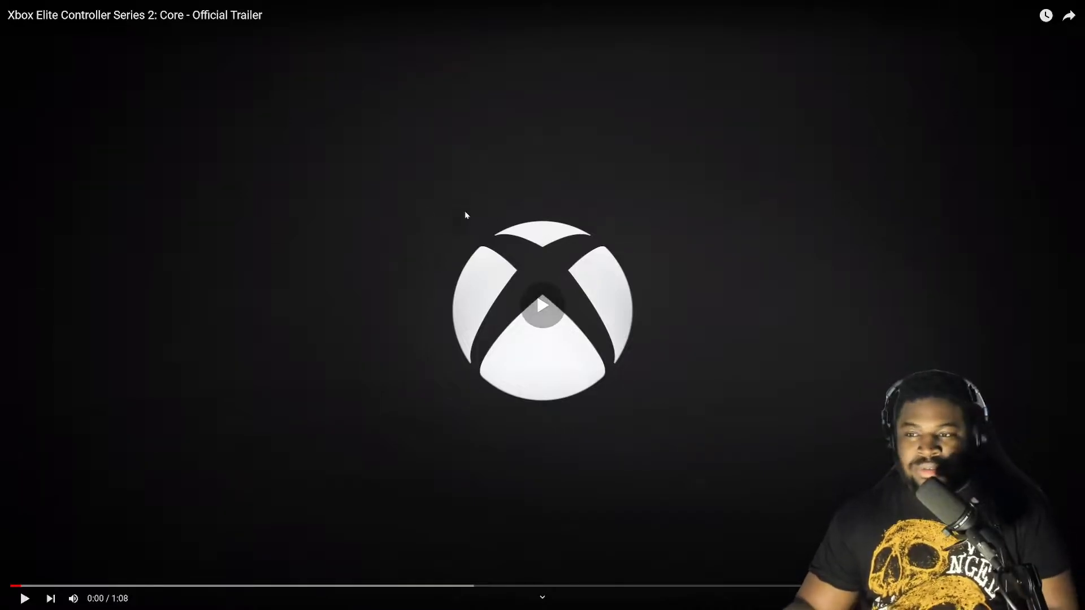
# Step: Play the Xbox Elite Controller Series 2: Core official trailer through to the end
pyautogui.click(542, 319)
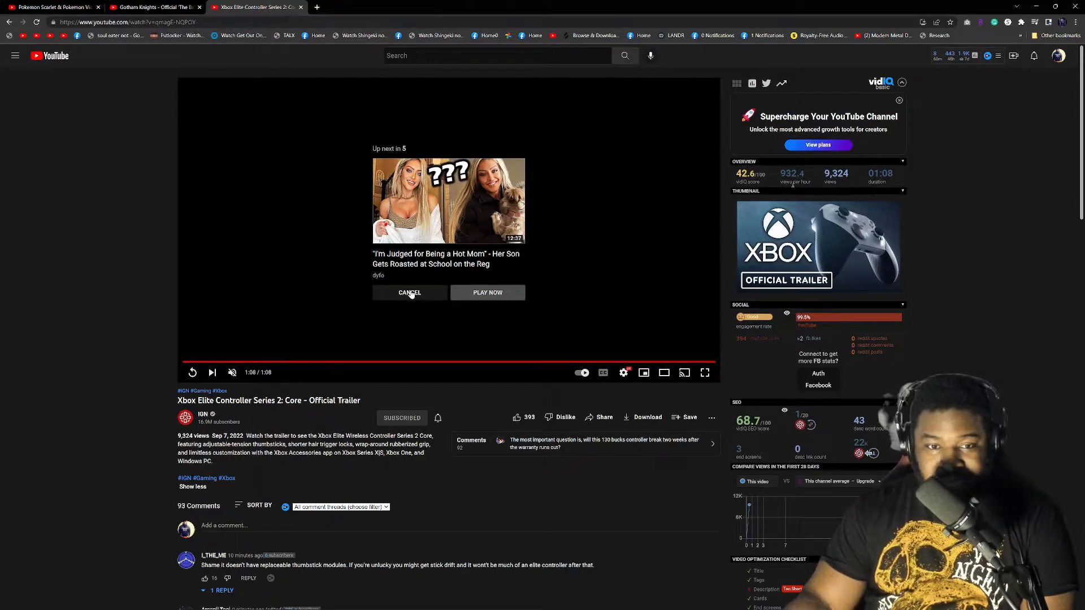
# Step: Cancel the Up next autoplay and open the context menu on the trailer's title text
pyautogui.click(410, 293)
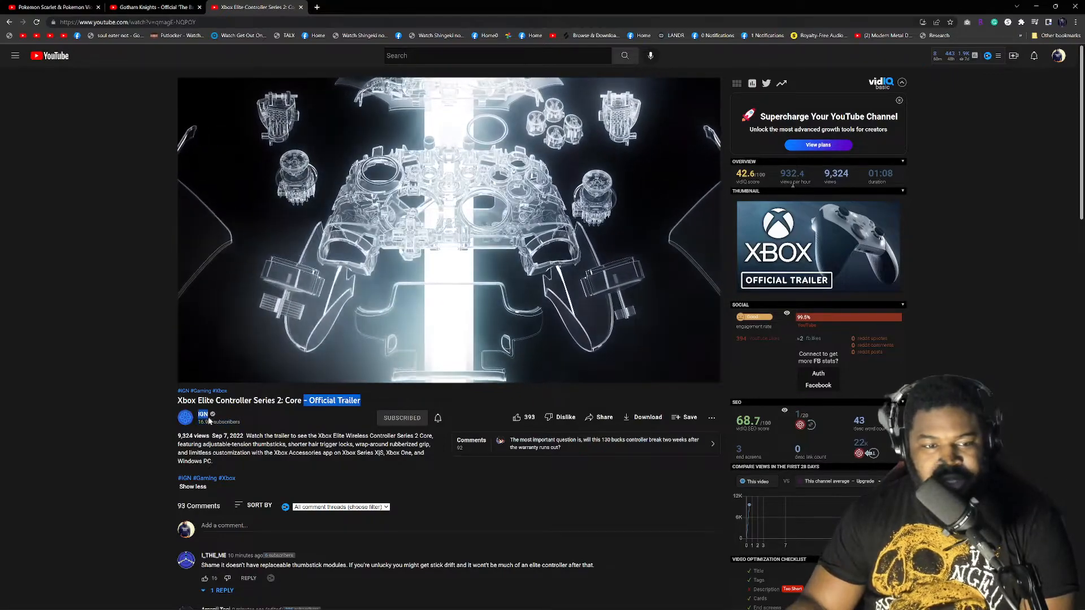
pyautogui.rightClick(262, 400)
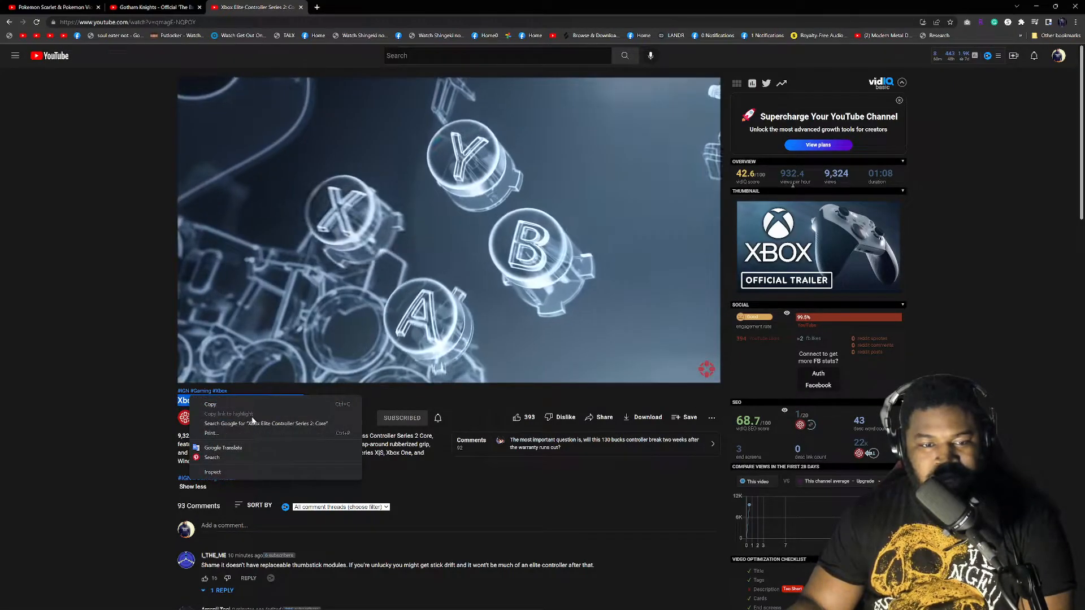
# Step: Google the controller name and open the xbox.com Core (White) product page result
pyautogui.click(253, 423)
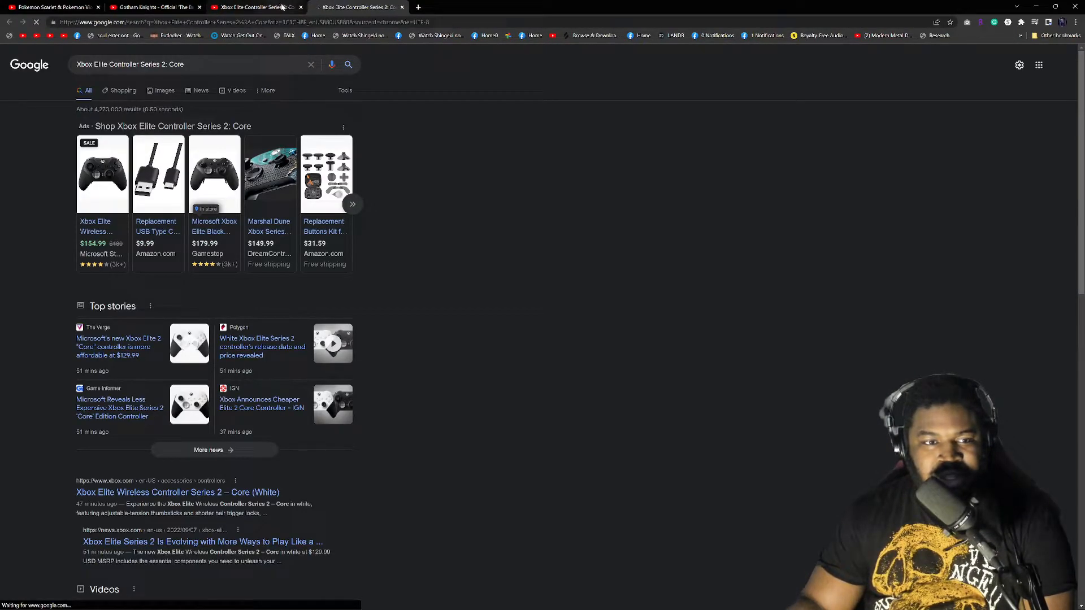
pyautogui.moveTo(270, 7)
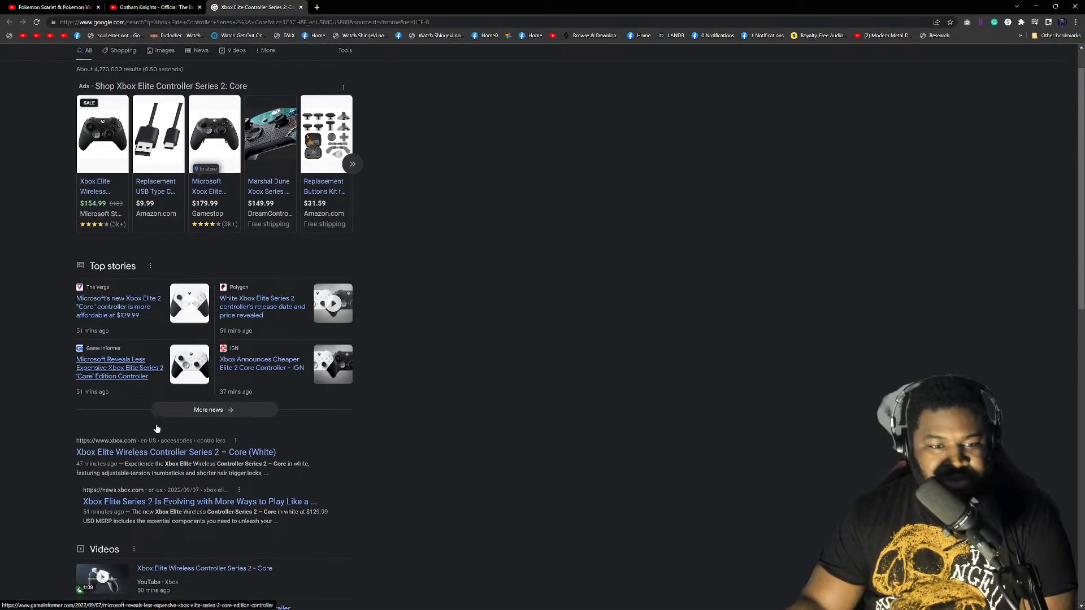
pyautogui.click(146, 450)
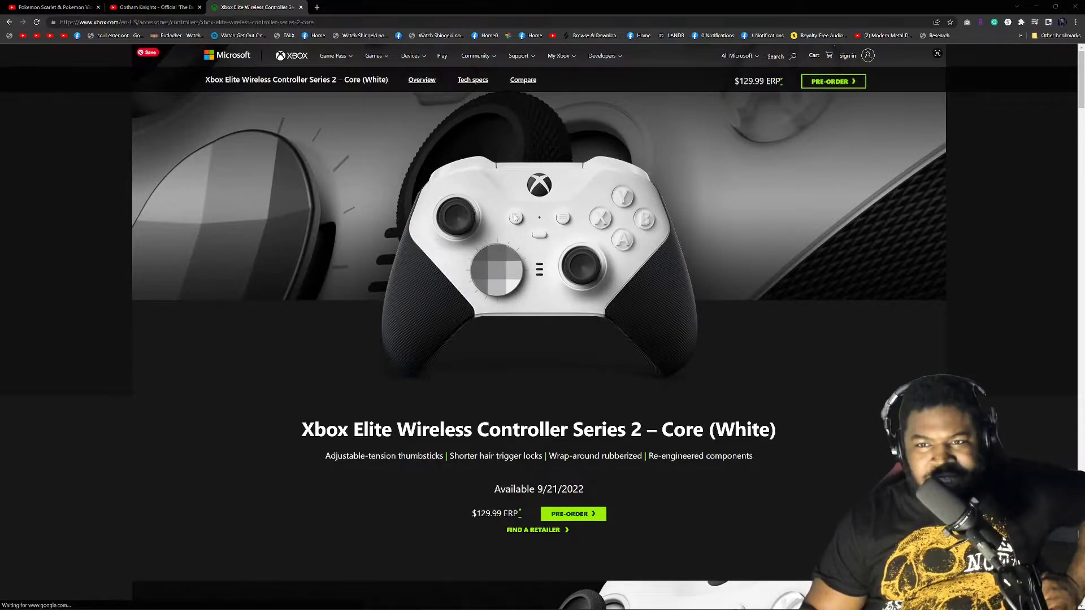
pyautogui.scroll(-3)
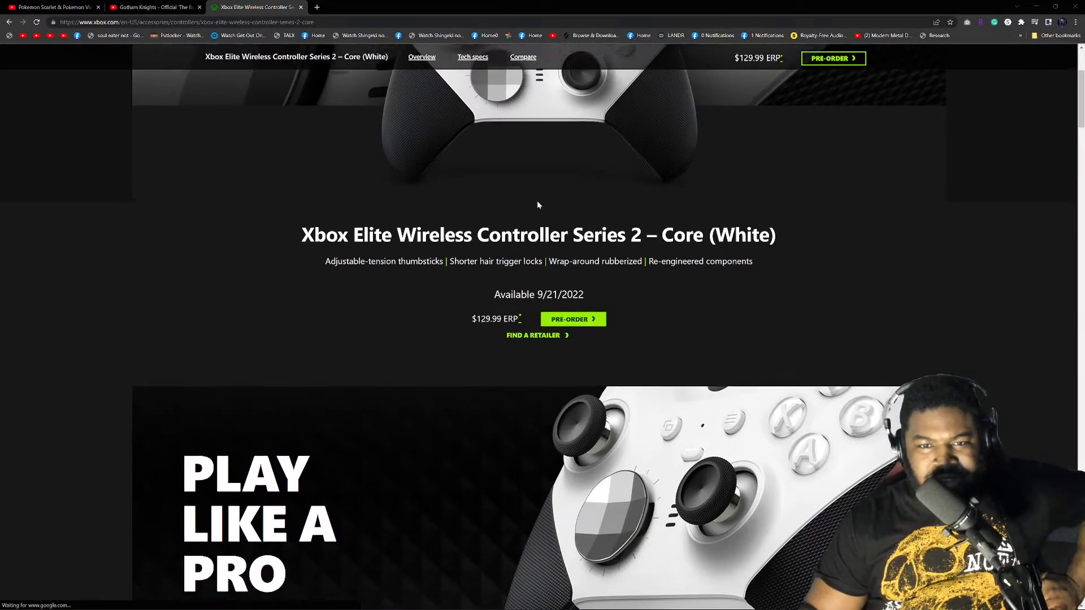
pyautogui.scroll(3)
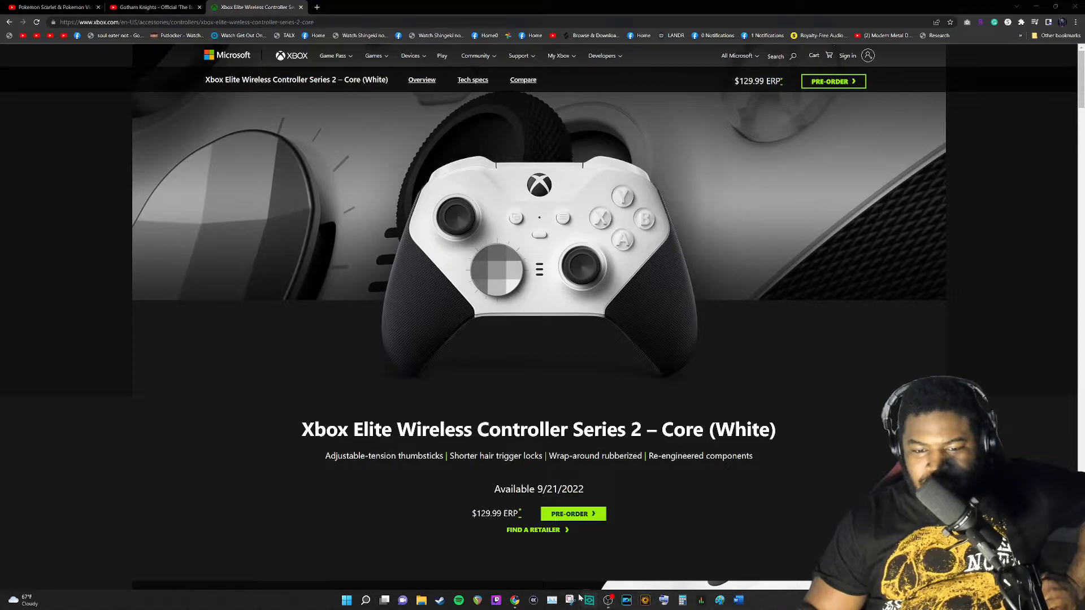
# Step: Snip the white Core product page and save it to Thumbnails as 'xbox series'
pyautogui.click(590, 601)
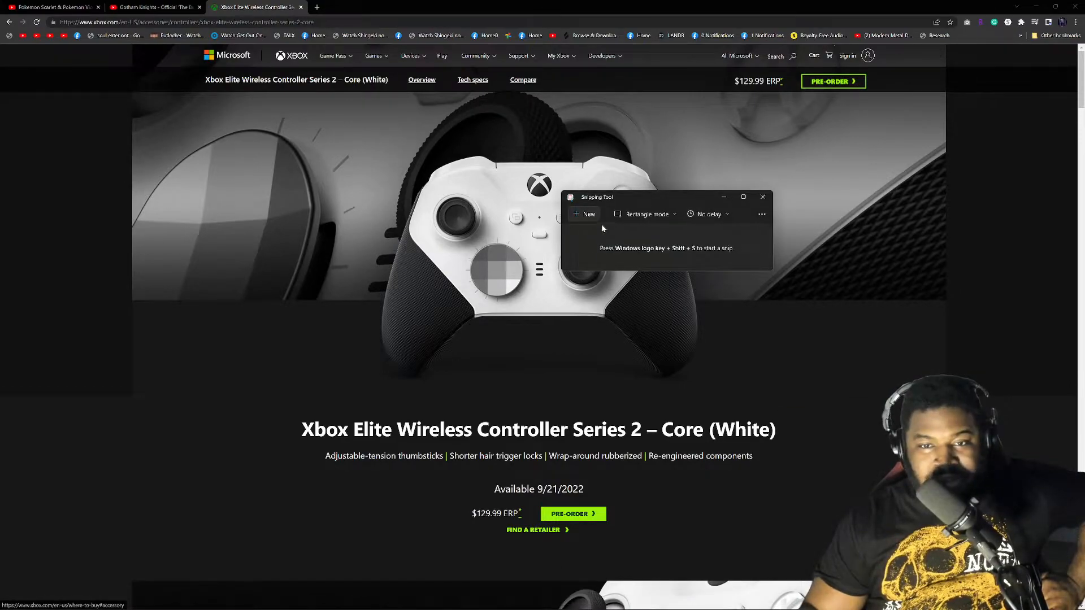
pyautogui.click(583, 214)
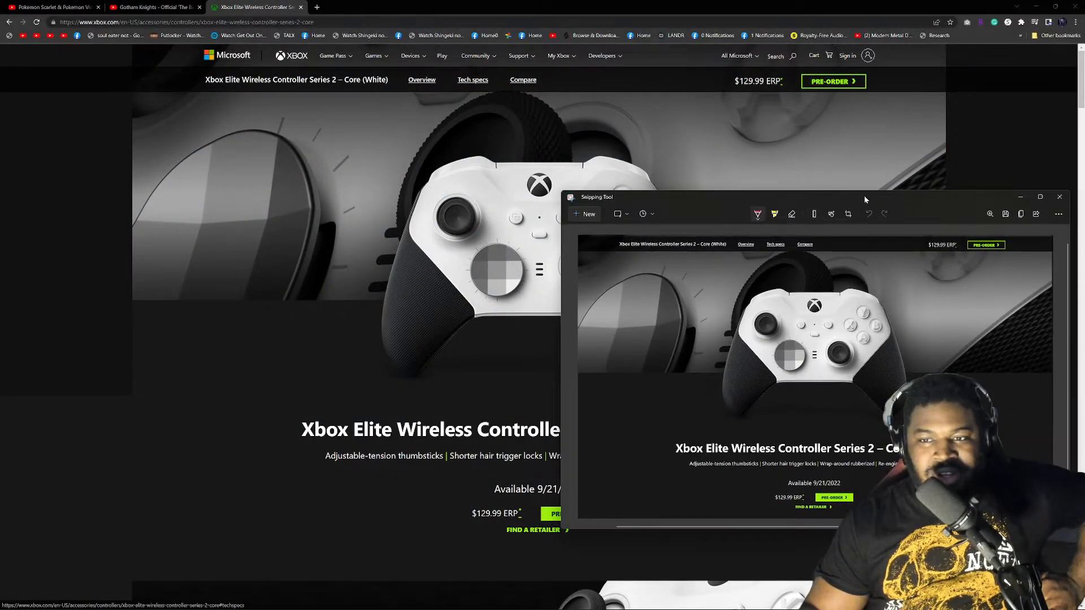
pyautogui.click(1005, 214)
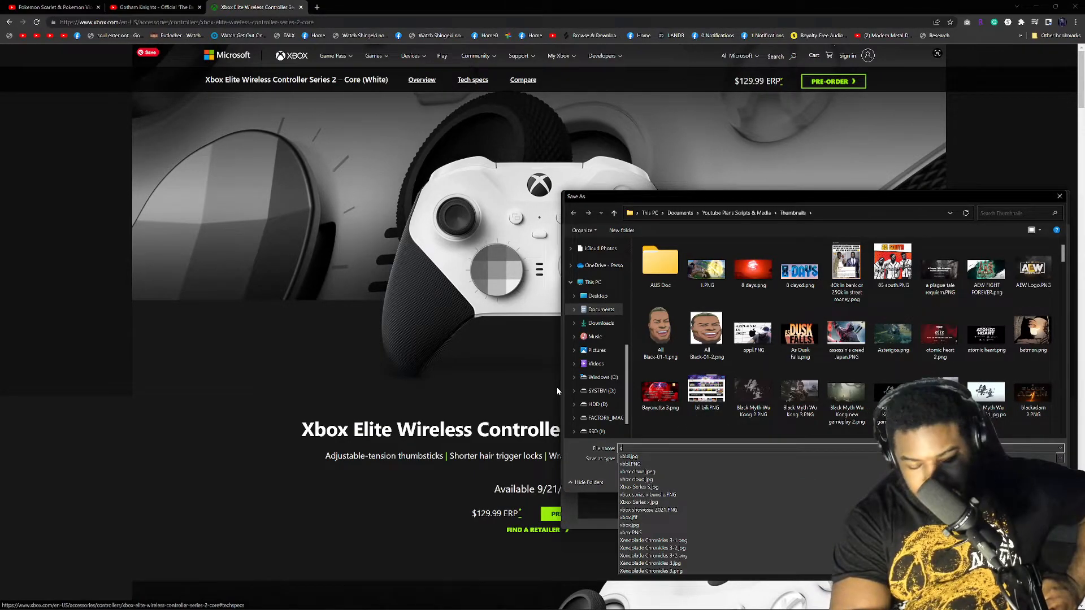
pyautogui.write('xbox se')
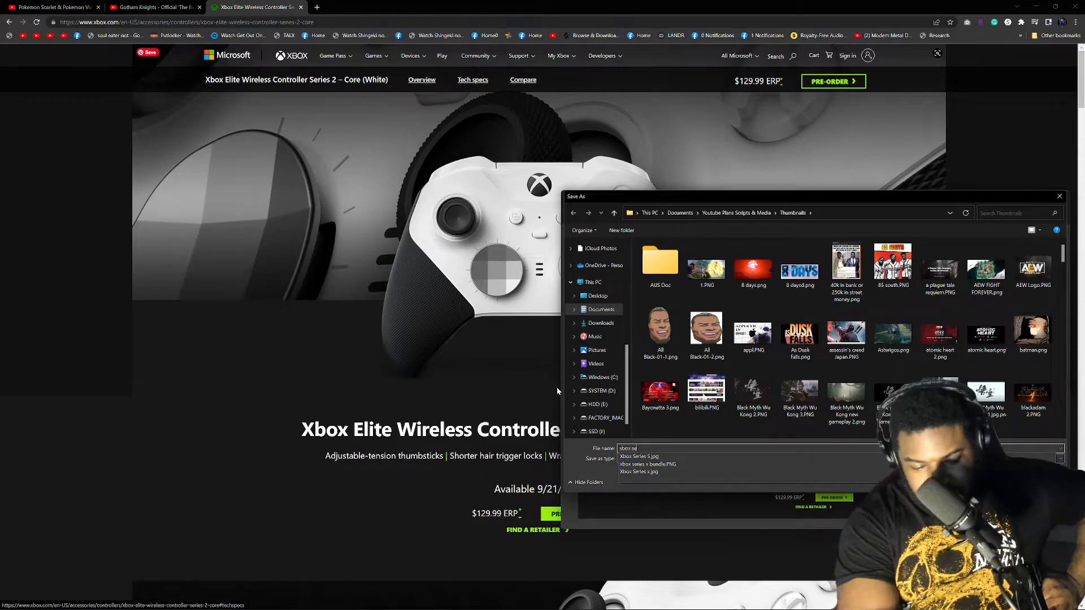
pyautogui.write('xbox series')
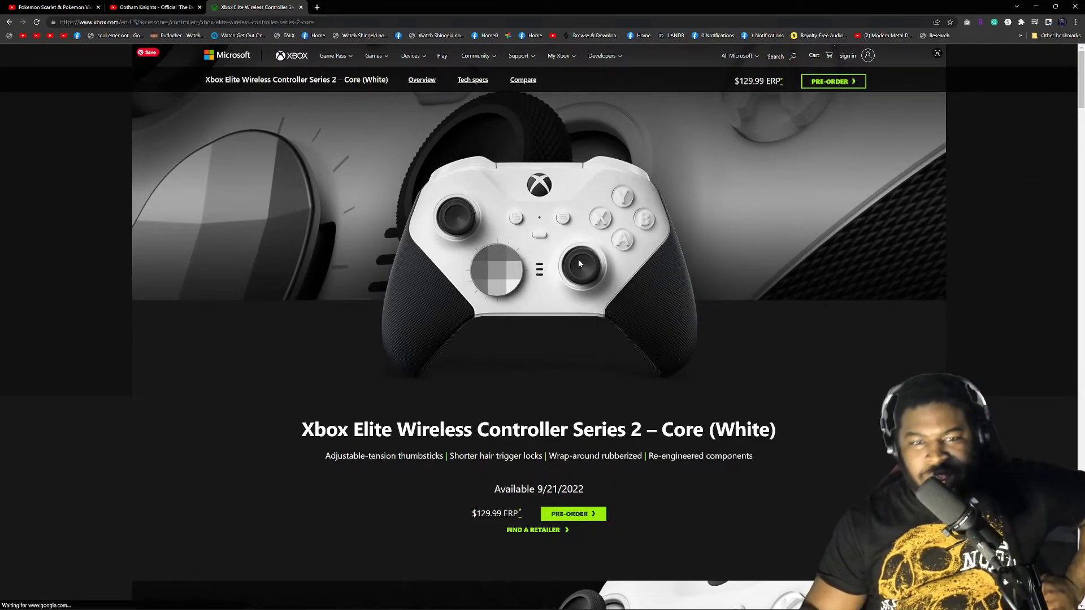
pyautogui.moveTo(669, 245)
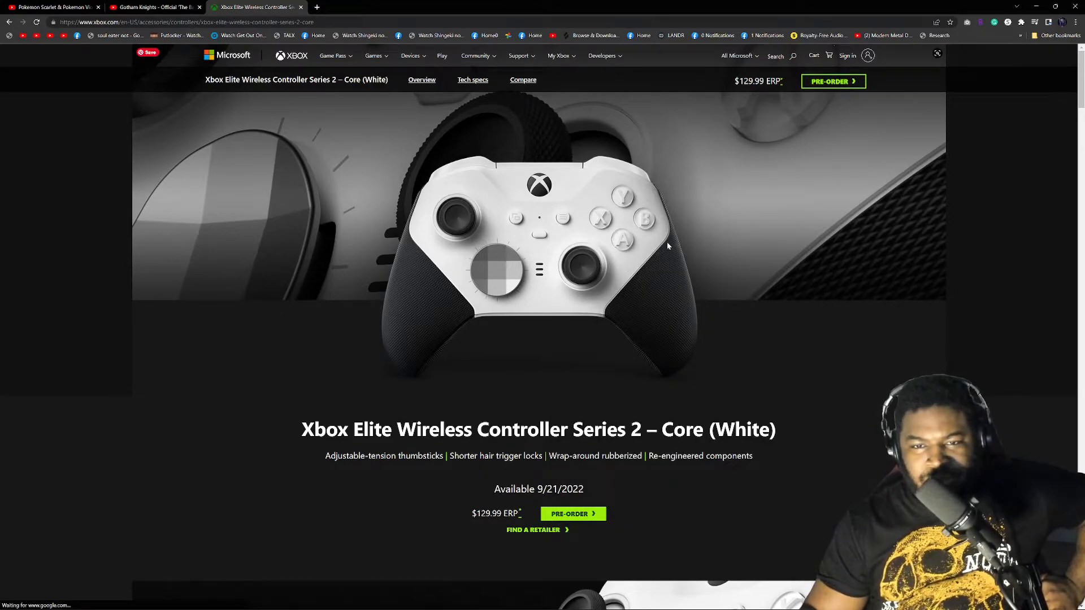